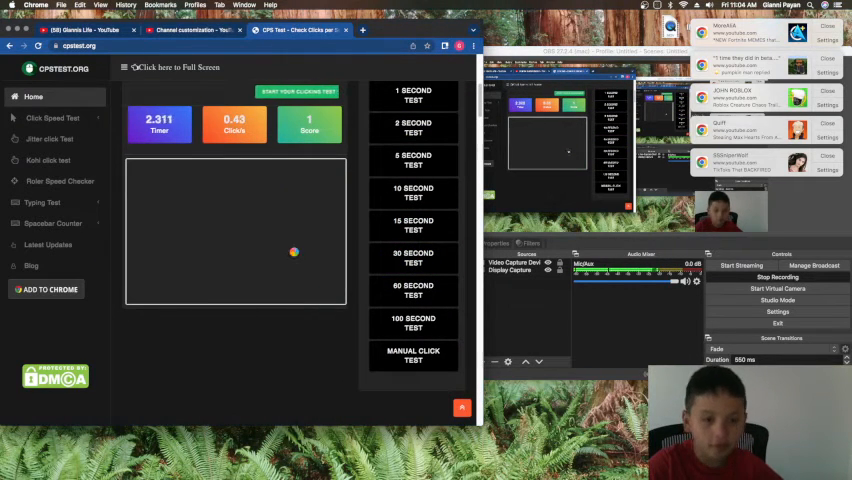
Reset the test, then click through a 5-second round reaching 60 clicks at 12.0 CPS
{"action": "left_click", "coordinate": [296, 256]}
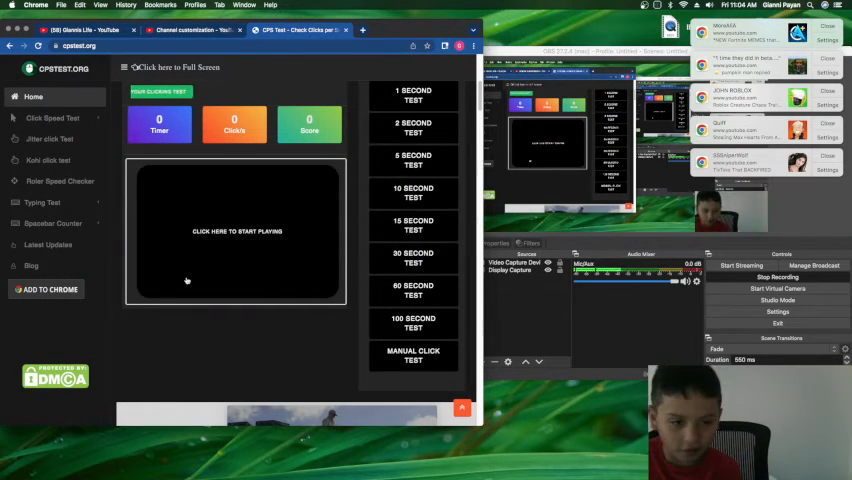
{"action": "left_click", "coordinate": [184, 264]}
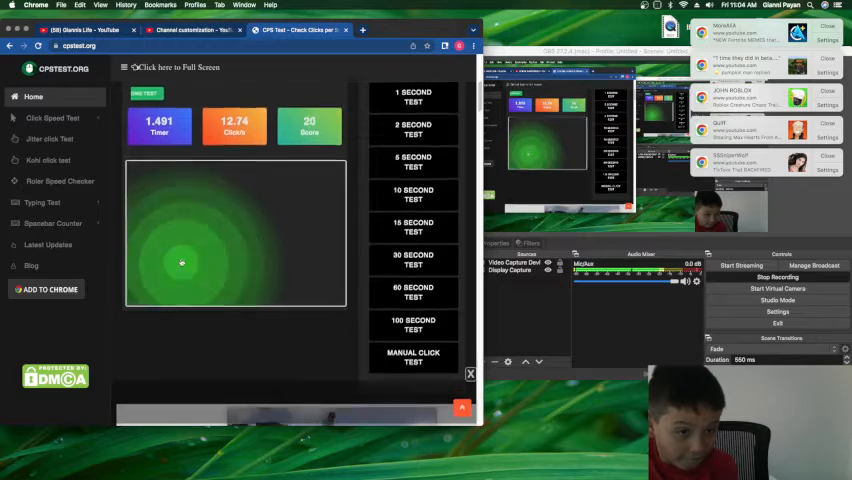
{"action": "left_click", "coordinate": [182, 264]}
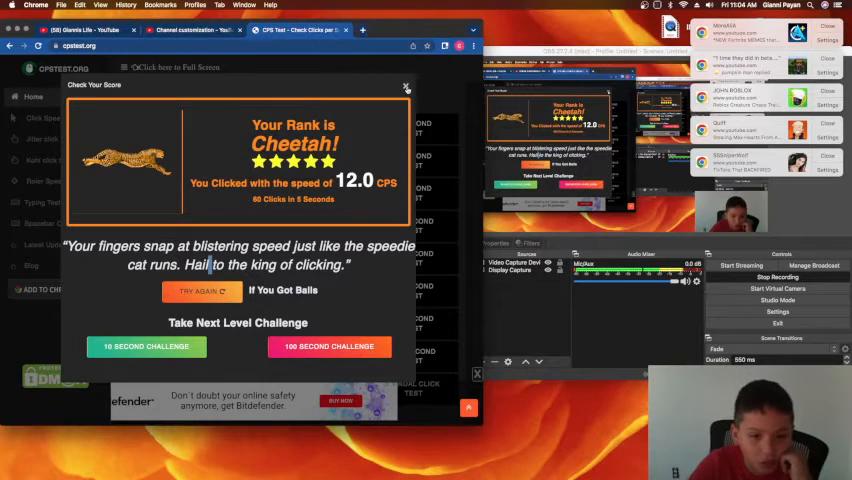
Dismiss the Cheetah result with Try Again so a fresh round can start
{"action": "left_click", "coordinate": [406, 86]}
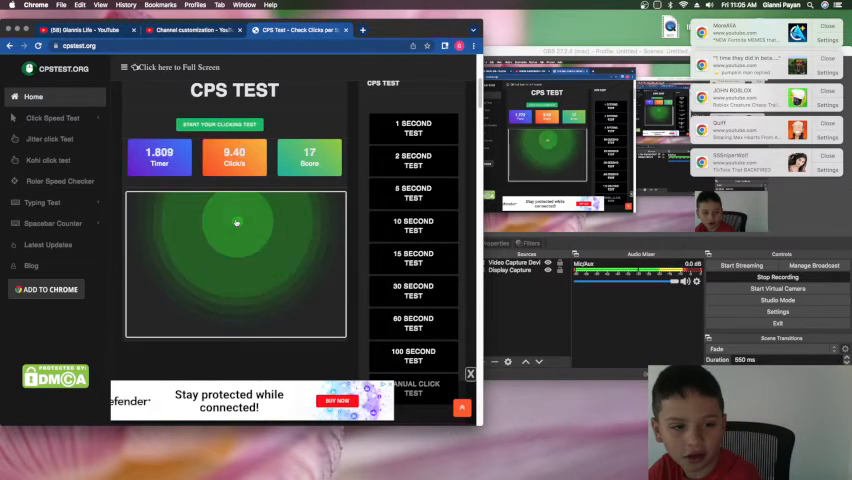
Finish the round at 47 clicks and 9.4 CPS, then click into another round
{"action": "left_click", "coordinate": [238, 228]}
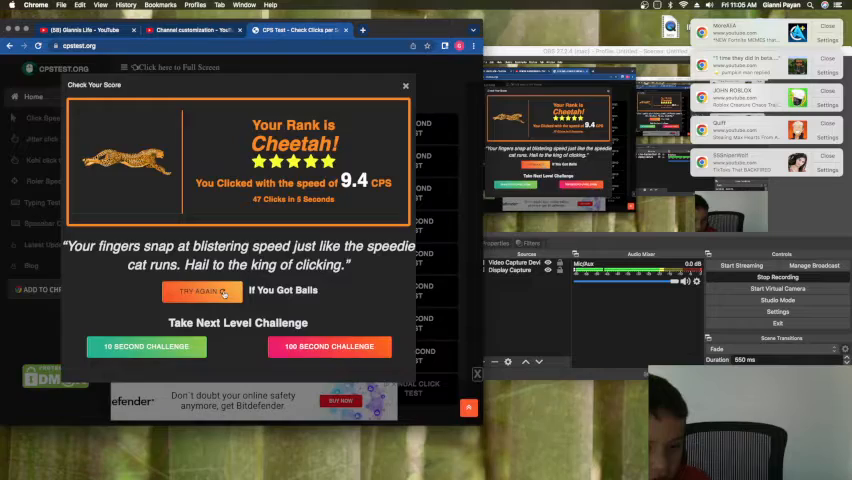
{"action": "left_click", "coordinate": [198, 290]}
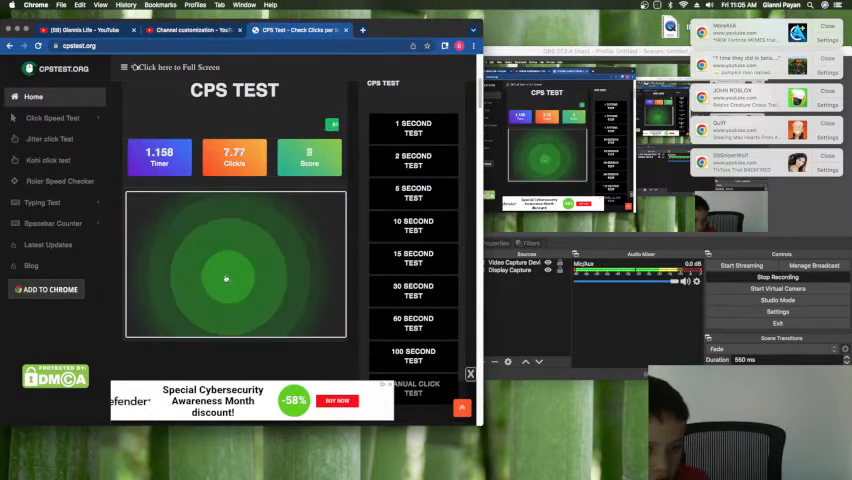
{"action": "left_click", "coordinate": [224, 276]}
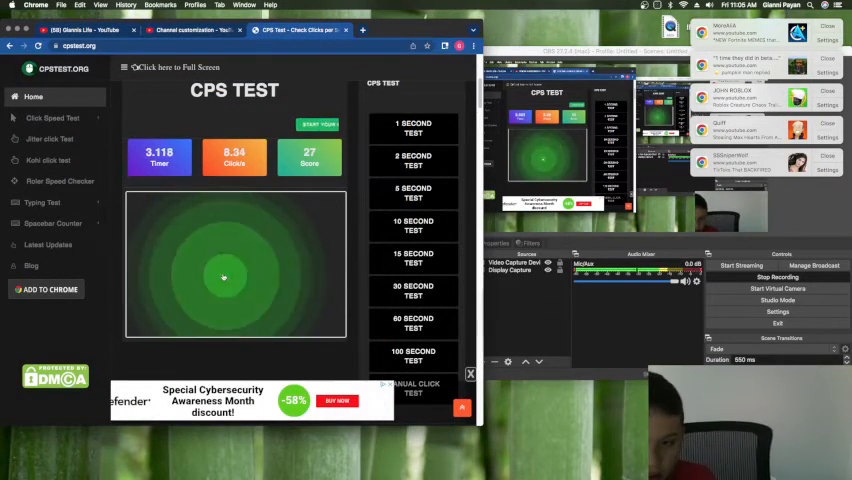
{"action": "left_click", "coordinate": [224, 276]}
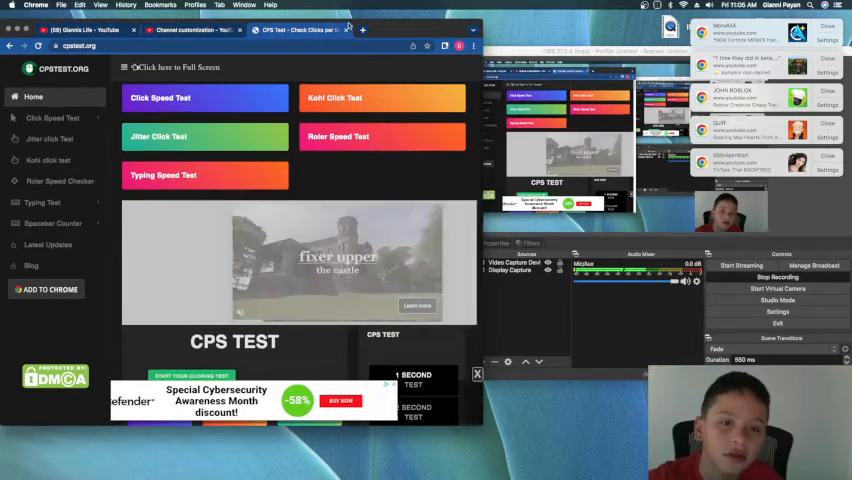
Move from the CPS Test page to a Google new-tab page
{"action": "left_click", "coordinate": [190, 30]}
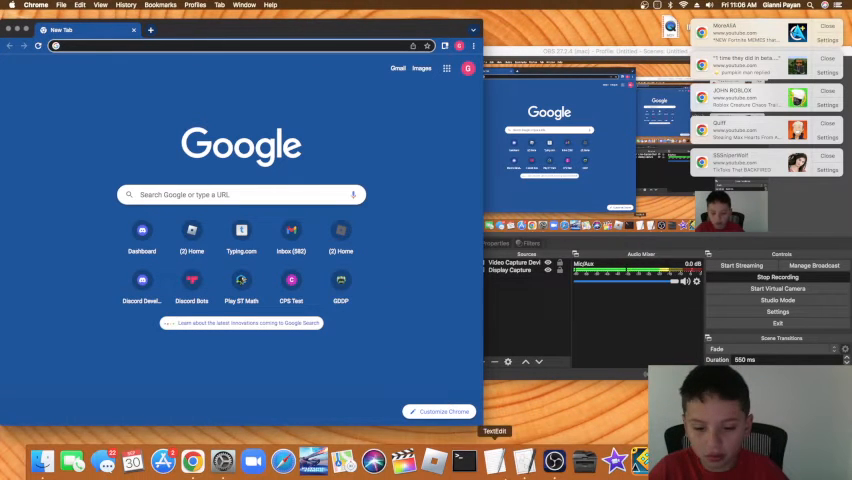
Bring up a blank Chrome page with DevTools beside the Script Editor window
{"action": "left_click", "coordinate": [240, 44]}
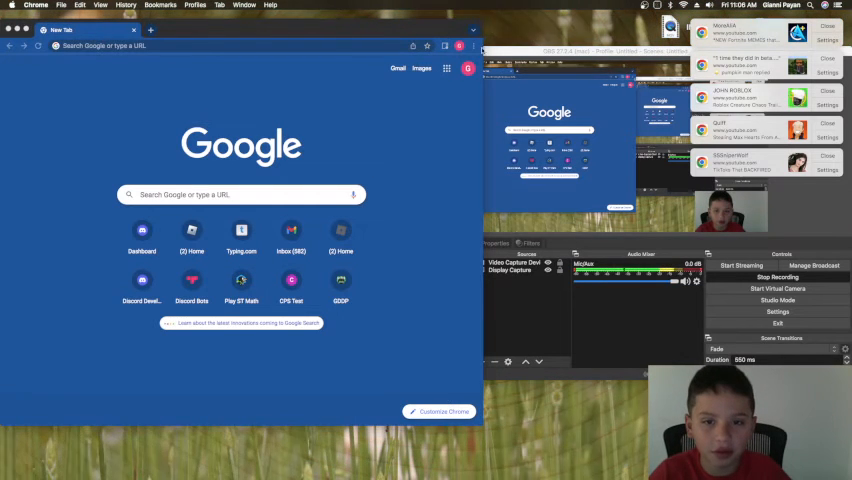
{"action": "left_click", "coordinate": [468, 46]}
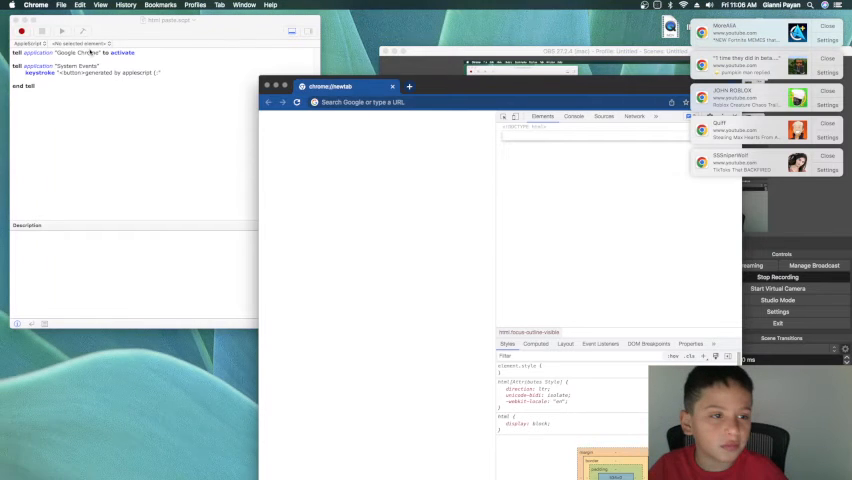
Run the AppleScript to add a button to the Chrome page, then right-click beside it
{"action": "left_click", "coordinate": [62, 32]}
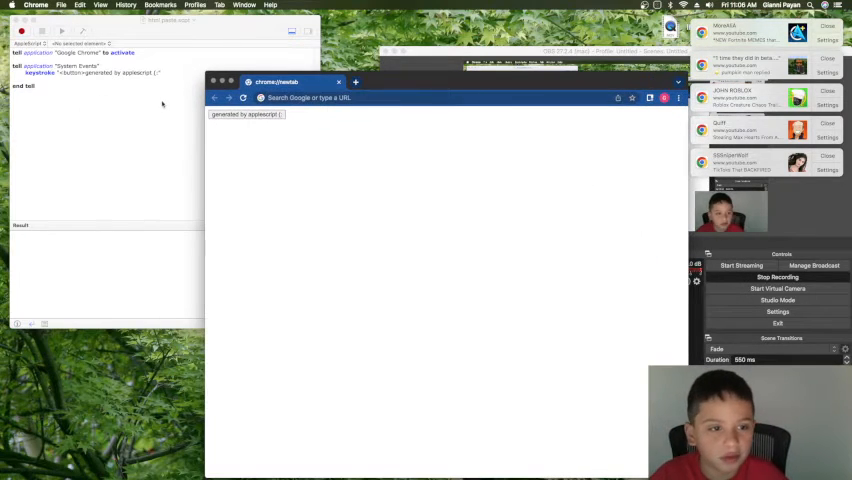
{"action": "right_click", "coordinate": [250, 116]}
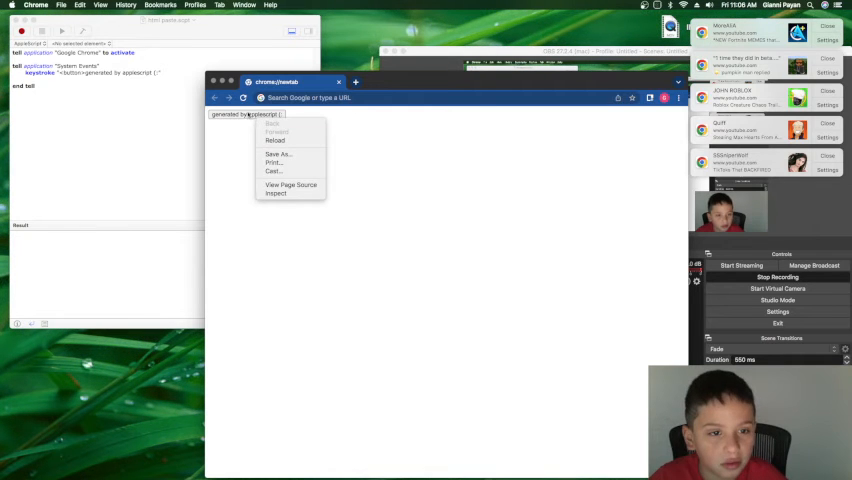